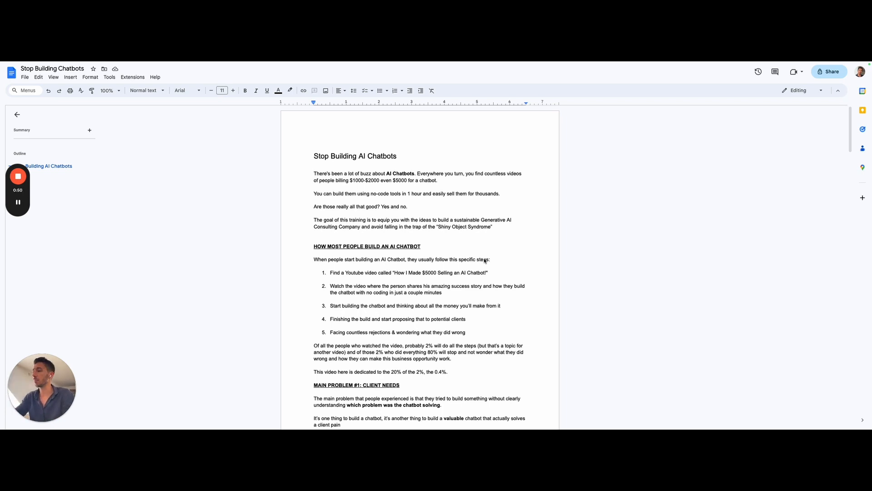
Scroll to the end of page 1 with the five-step intro and MAIN PROBLEM #1: CLIENT NEEDS visible
{"action": "scroll", "scroll_direction": "up", "scroll_amount": 3}
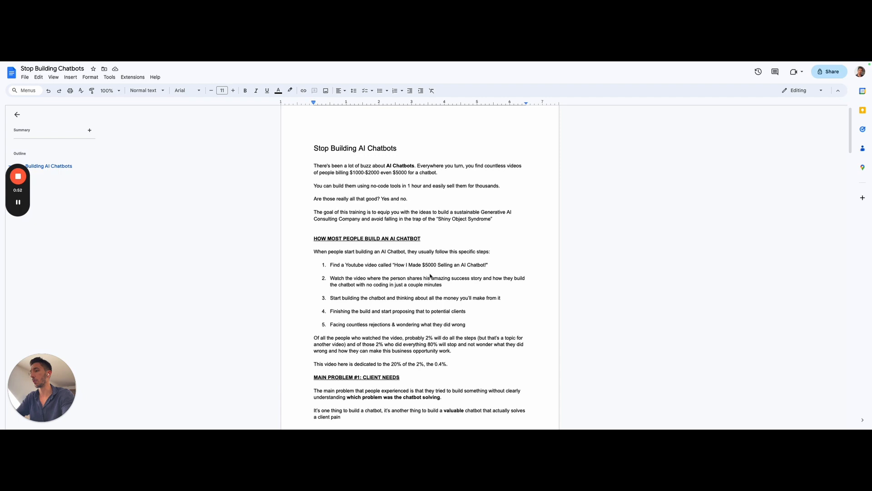
{"action": "scroll", "scroll_direction": "down", "scroll_amount": 3}
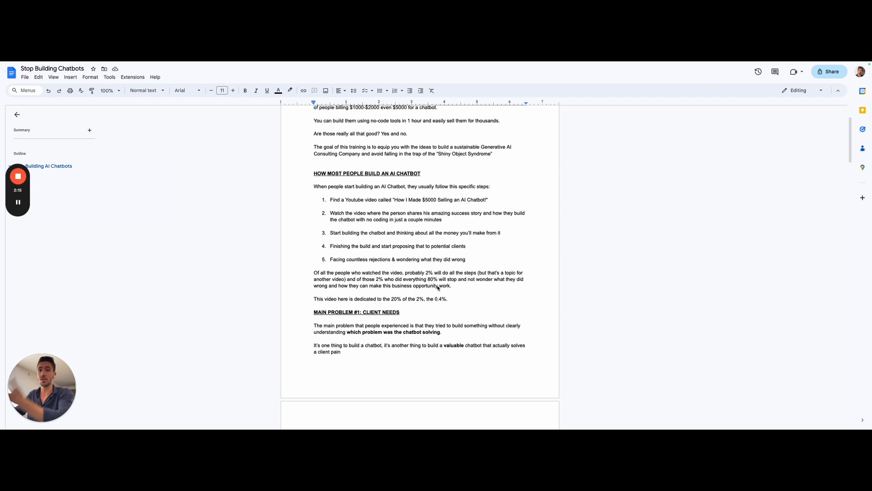
Scroll to the top of page 2 showing EXAMPLE: APPOINTMENT SETTING CHATBOT FOR A GYM
{"action": "scroll", "scroll_direction": "down", "scroll_amount": 3}
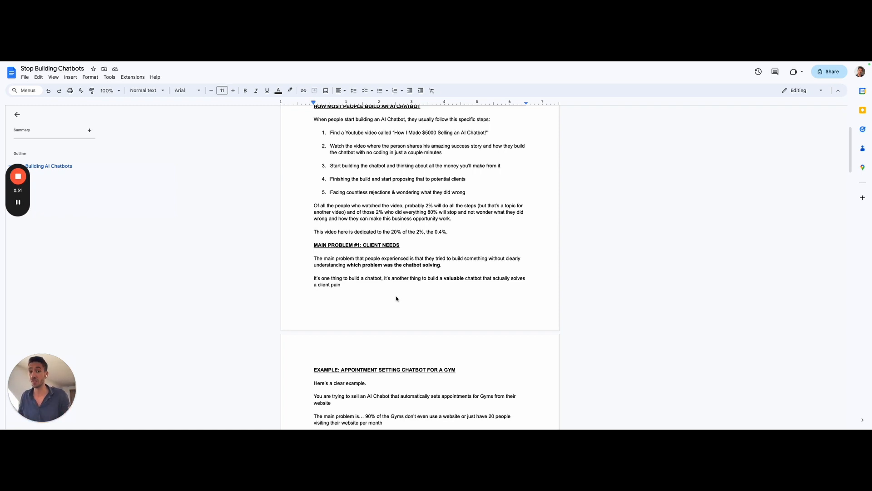
Scroll through the full gym example to MAIN PROBLEM #2: CHATBOT AS A SOLUTION and the LAYER #1 heading
{"action": "scroll", "scroll_direction": "down", "scroll_amount": 3}
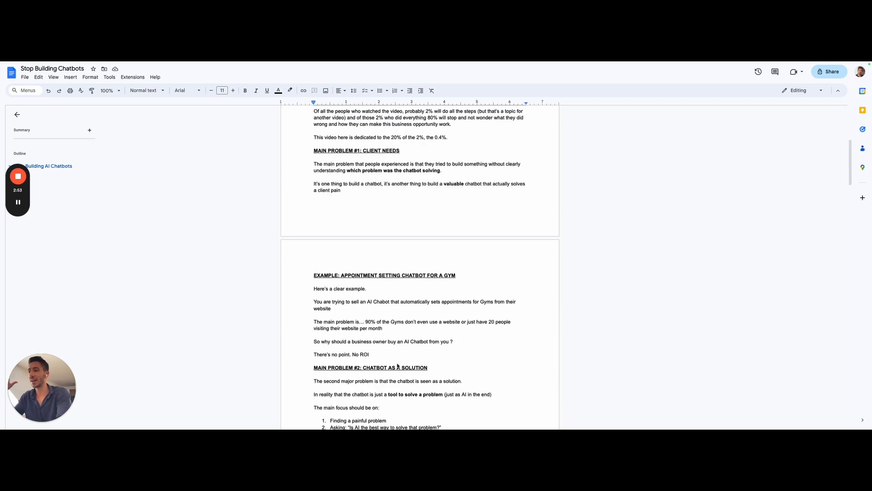
{"action": "scroll", "scroll_direction": "down", "scroll_amount": 3}
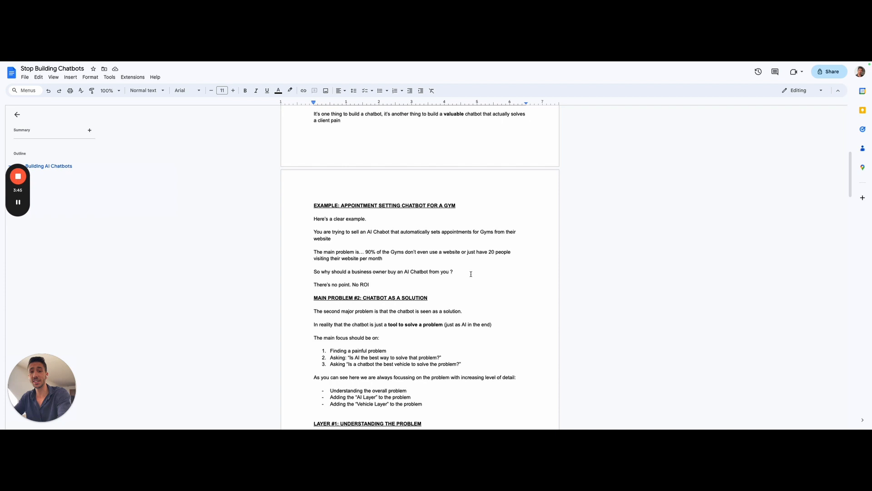
Scroll through LAYER #1: UNDERSTANDING THE PROBLEM to the end of page 2
{"action": "scroll", "scroll_direction": "down", "scroll_amount": 3}
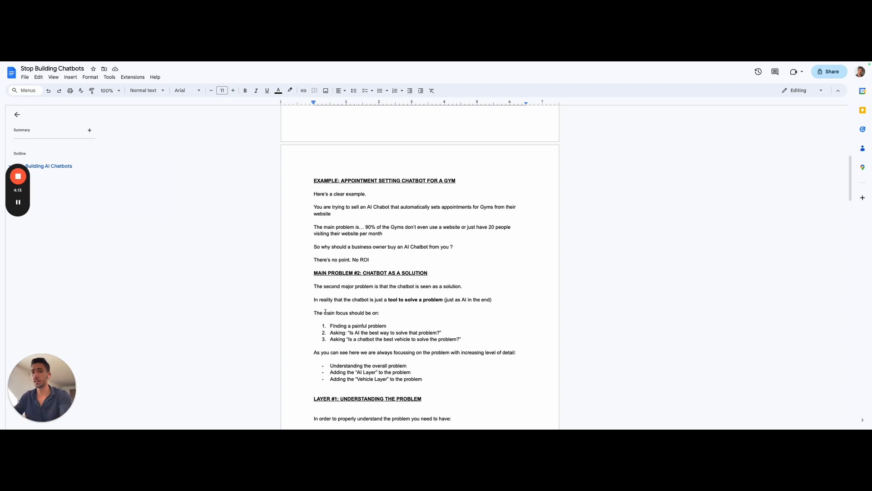
{"action": "scroll", "scroll_direction": "down", "scroll_amount": 3}
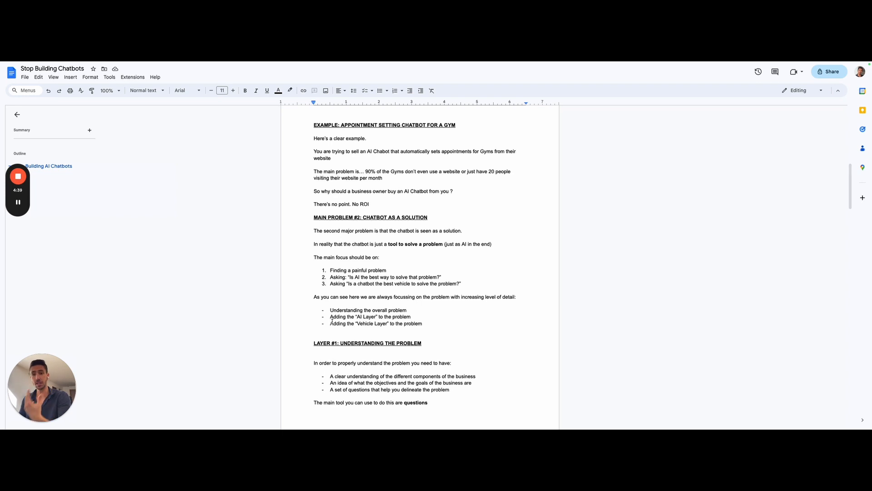
{"action": "scroll", "scroll_direction": "down", "scroll_amount": 3}
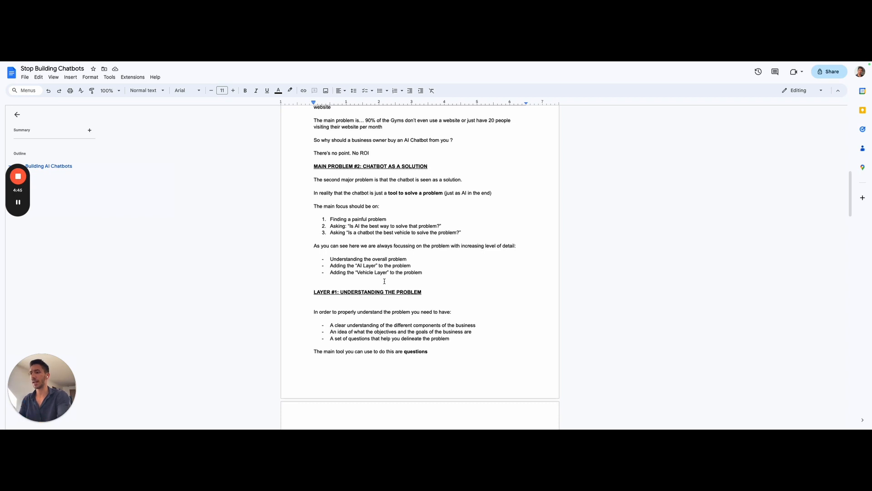
Scroll onto page 3 to LAYER #2: ADDRESSING THE PROBLEM WITH AI and its alternatives to AI
{"action": "scroll", "scroll_direction": "down", "scroll_amount": 3}
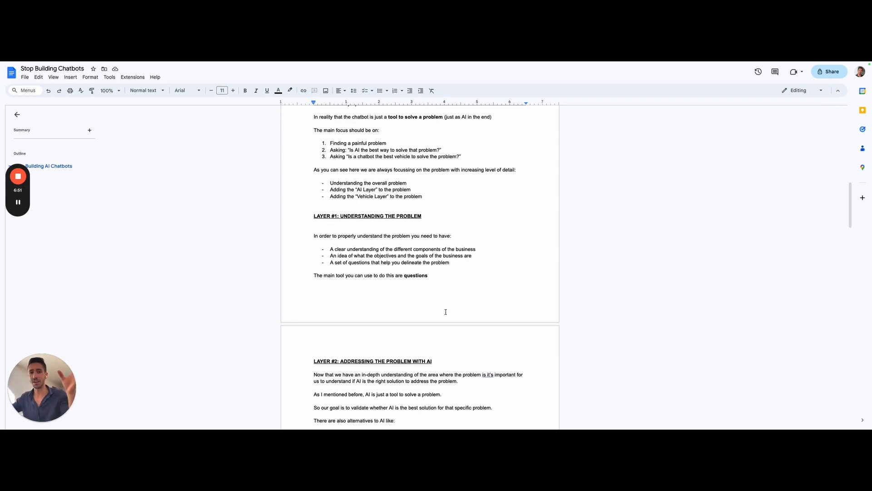
{"action": "scroll", "scroll_direction": "down", "scroll_amount": 3}
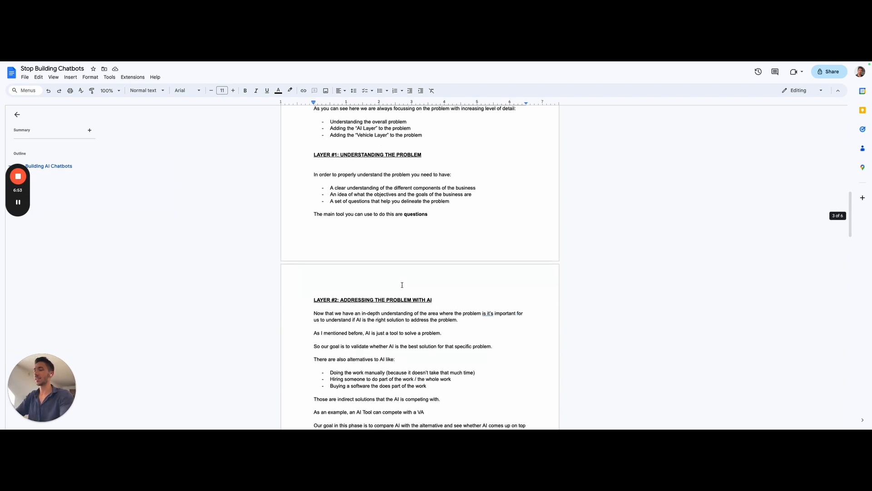
{"action": "scroll", "scroll_direction": "up", "scroll_amount": 3}
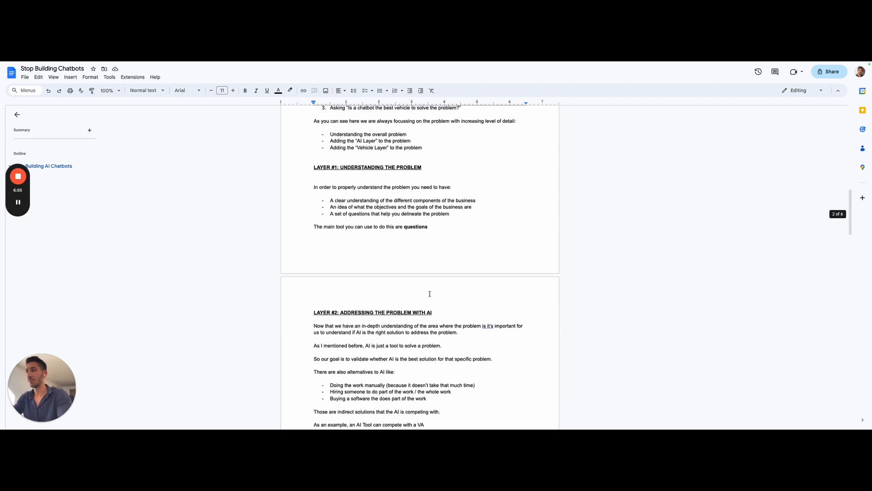
{"action": "scroll", "scroll_direction": "down", "scroll_amount": 3}
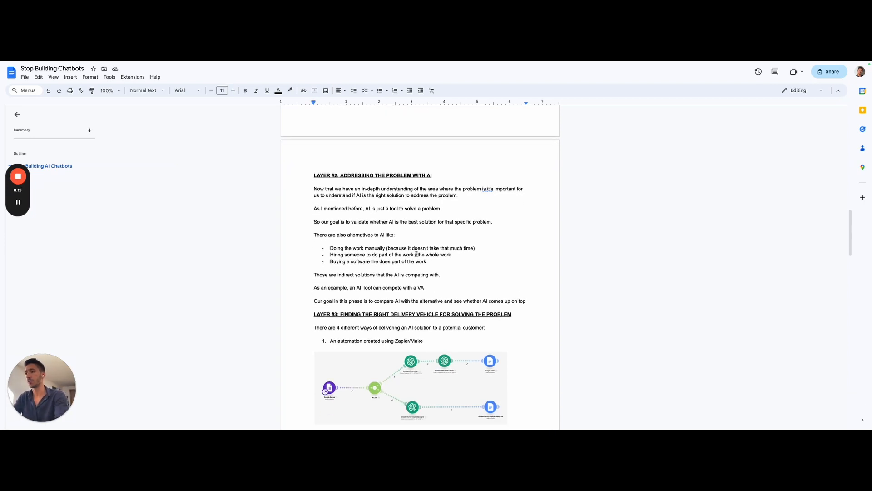
Scroll to the Zapier/Make automation diagram and delivery option 2, the low-code tool
{"action": "scroll", "scroll_direction": "down", "scroll_amount": 3}
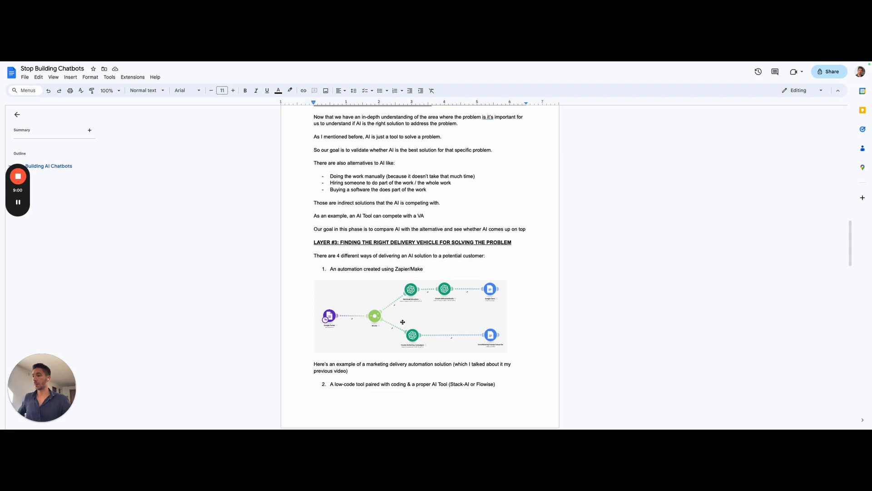
{"action": "scroll", "scroll_direction": "down", "scroll_amount": 3}
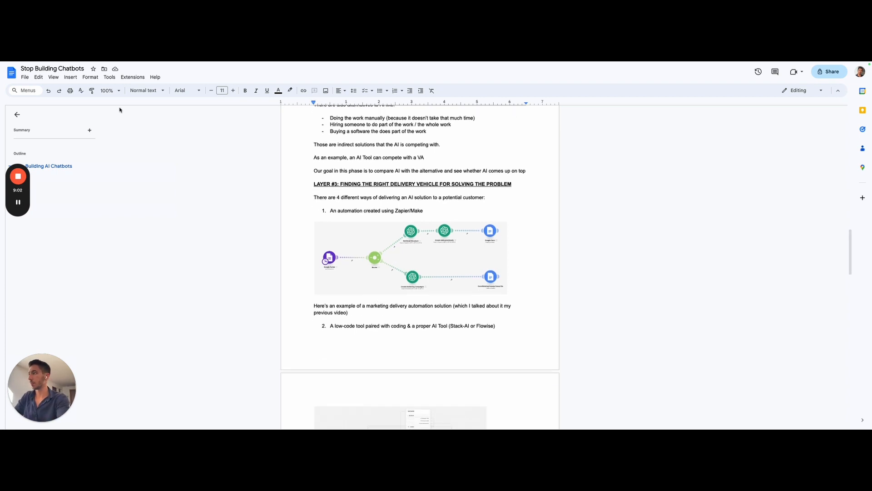
{"action": "left_click", "coordinate": [106, 90]}
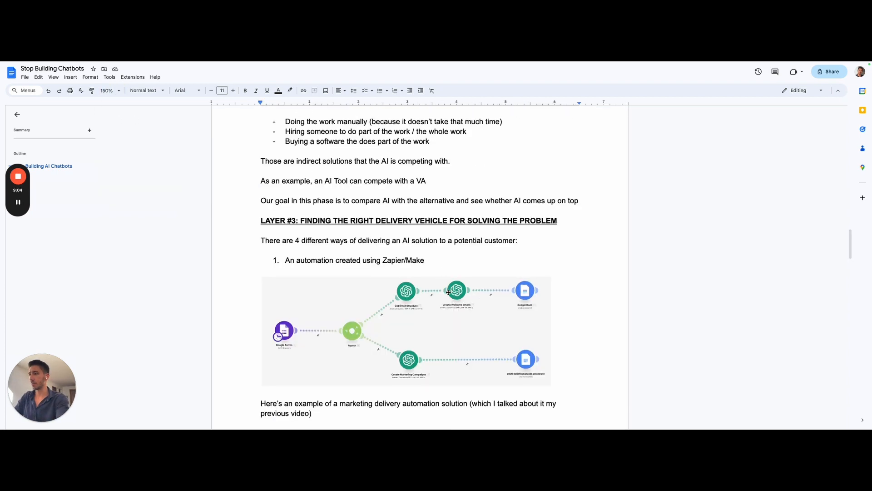
{"action": "scroll", "scroll_direction": "down", "scroll_amount": 3}
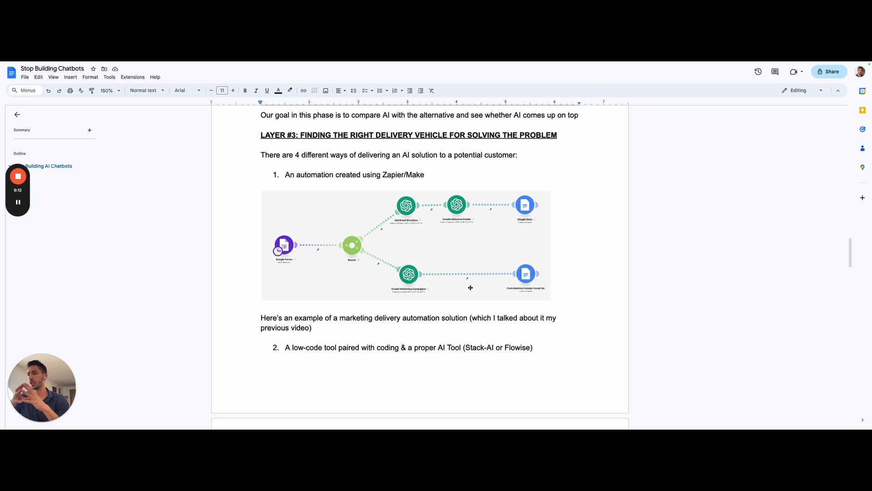
Scroll past the Stack-AI/Flowise screenshots to the Andrew Huberman AI Persona example and item 3, Custom Solution
{"action": "scroll", "scroll_direction": "down", "scroll_amount": 3}
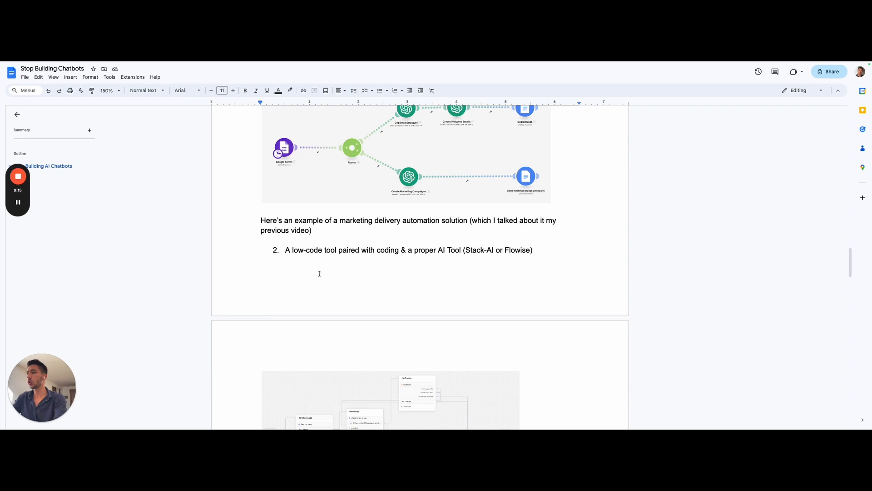
{"action": "mouse_move", "coordinate": [469, 252]}
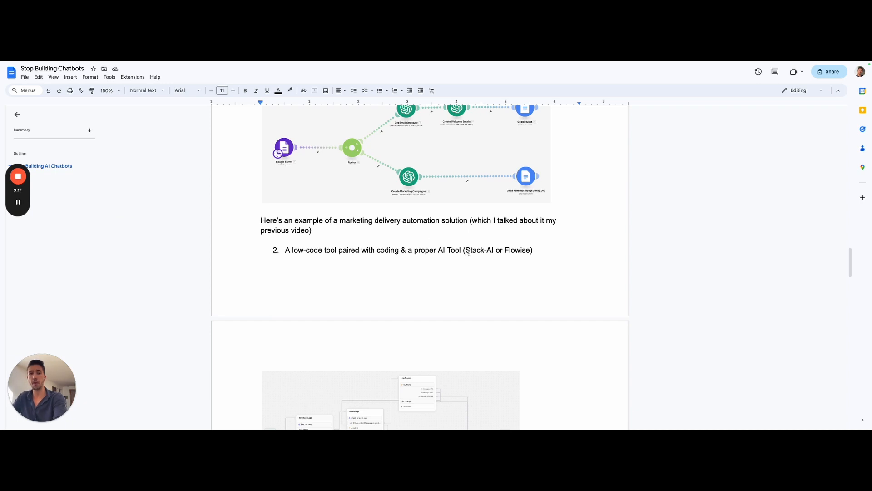
{"action": "scroll", "scroll_direction": "down", "scroll_amount": 3}
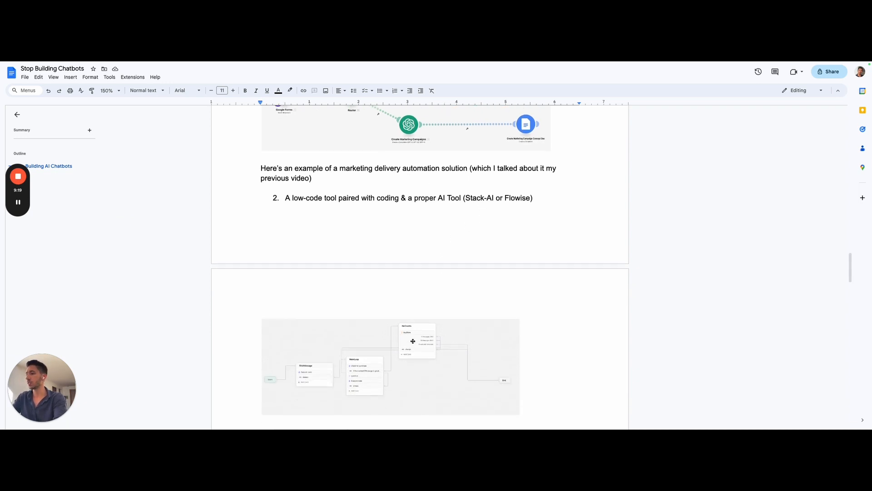
{"action": "scroll", "scroll_direction": "down", "scroll_amount": 3}
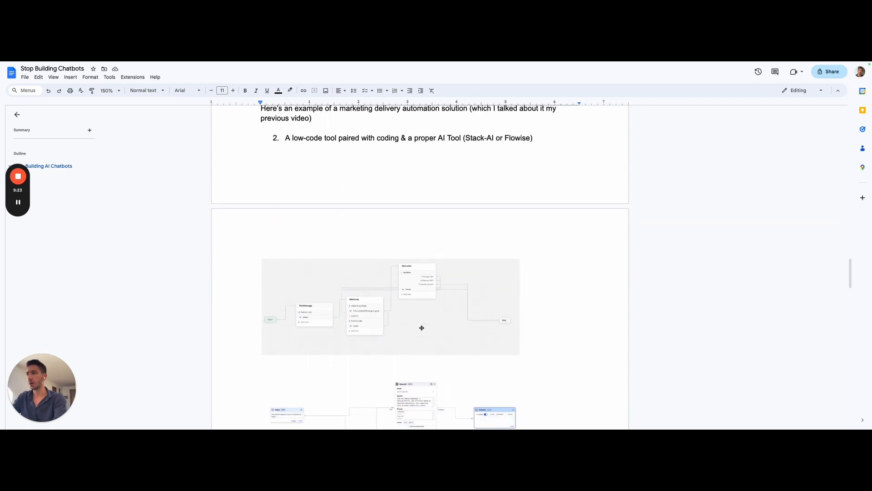
{"action": "scroll", "scroll_direction": "down", "scroll_amount": 3}
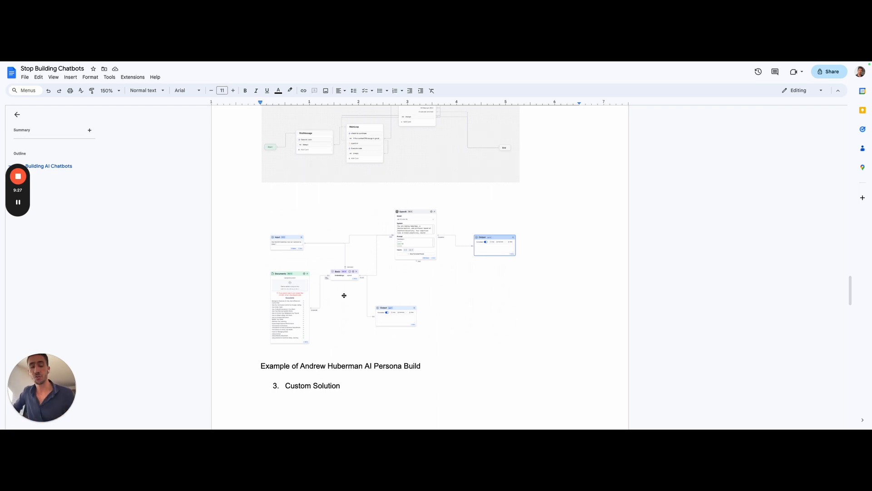
{"action": "scroll", "scroll_direction": "down", "scroll_amount": 3}
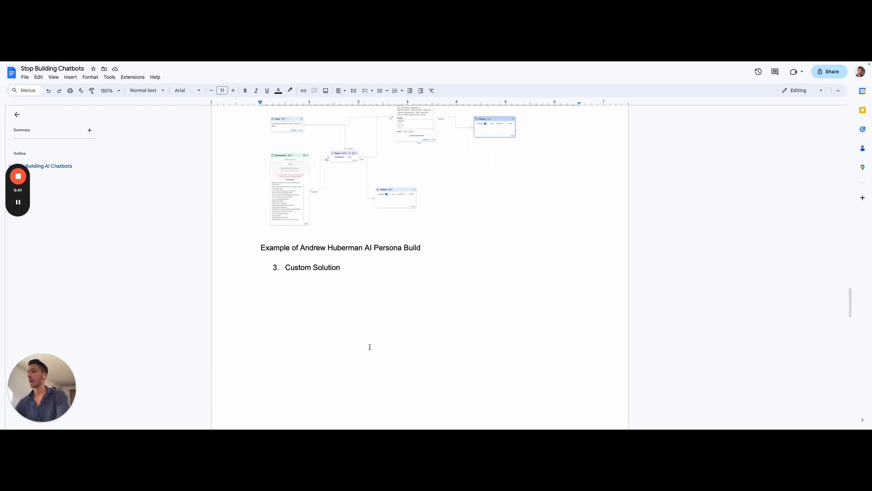
Scroll to the Business Analyzer MVP screenshot and item 4, an already existing tool, with the BHuman image
{"action": "scroll", "scroll_direction": "down", "scroll_amount": 3}
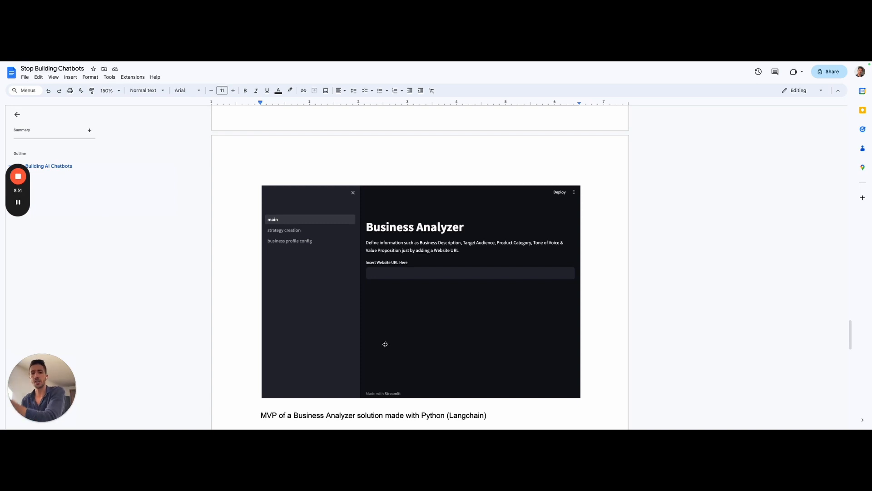
{"action": "scroll", "scroll_direction": "down", "scroll_amount": 3}
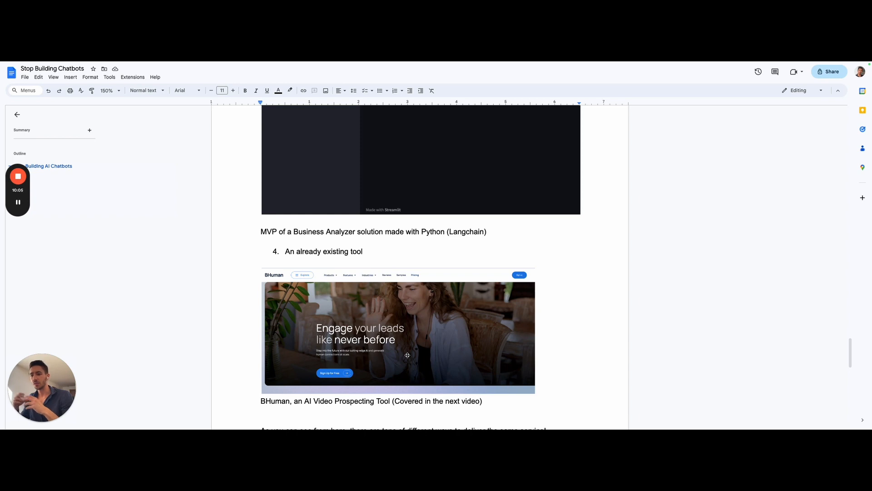
Scroll below the BHuman screenshot to the closing line about tons of ways to deliver the same service
{"action": "scroll", "scroll_direction": "down", "scroll_amount": 3}
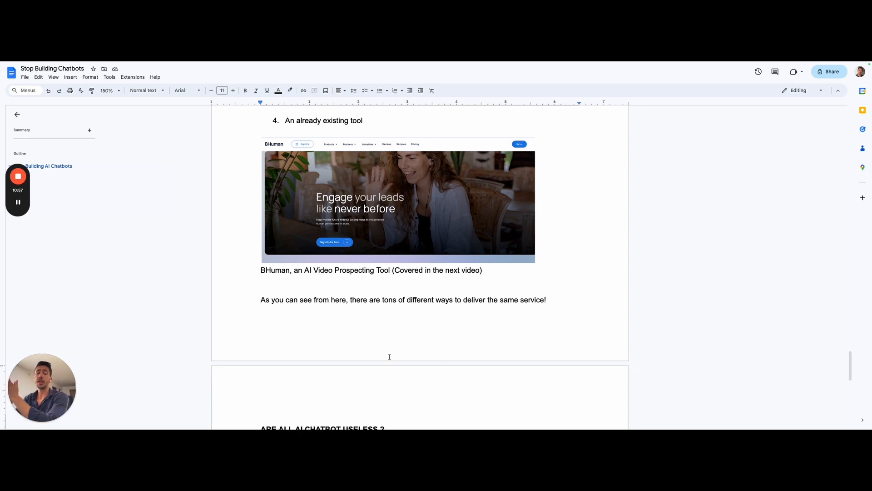
Scroll to the document's end through ARE ALL AI CHATBOT USELESS ?, settling on the Google Ads Co-Pilot pain and solution lines
{"action": "scroll", "scroll_direction": "down", "scroll_amount": 3}
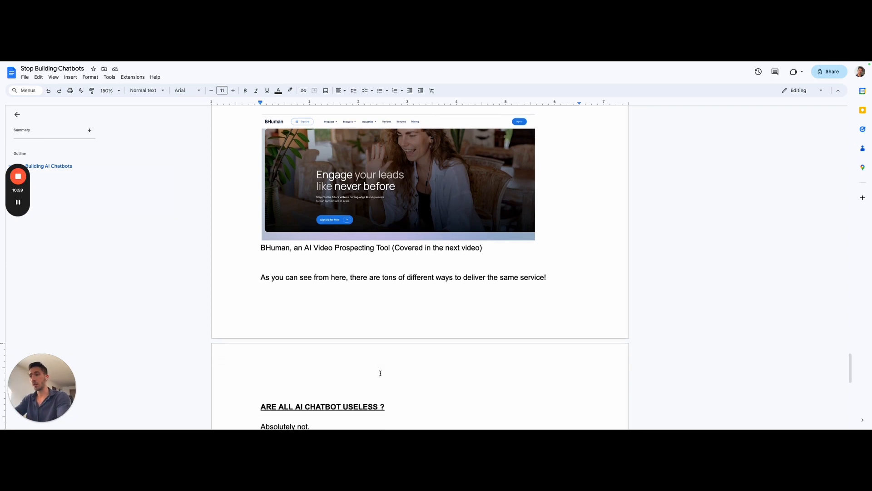
{"action": "scroll", "scroll_direction": "down", "scroll_amount": 3}
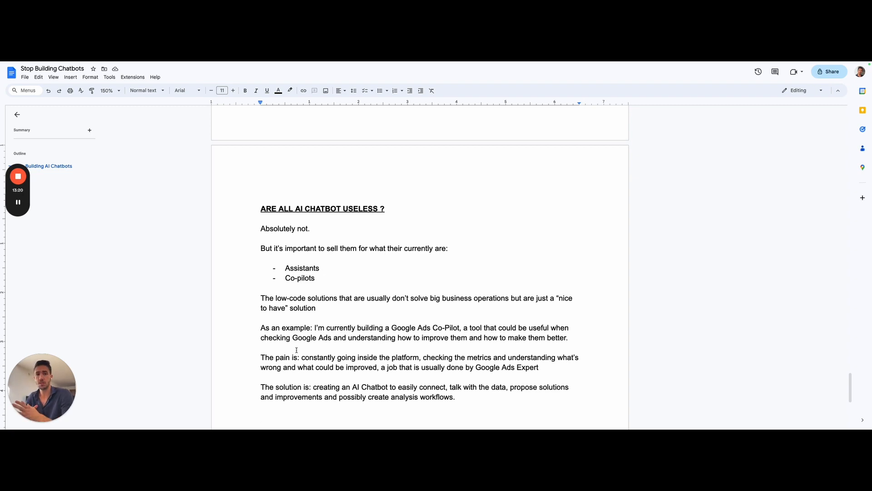
{"action": "scroll", "scroll_direction": "up", "scroll_amount": 3}
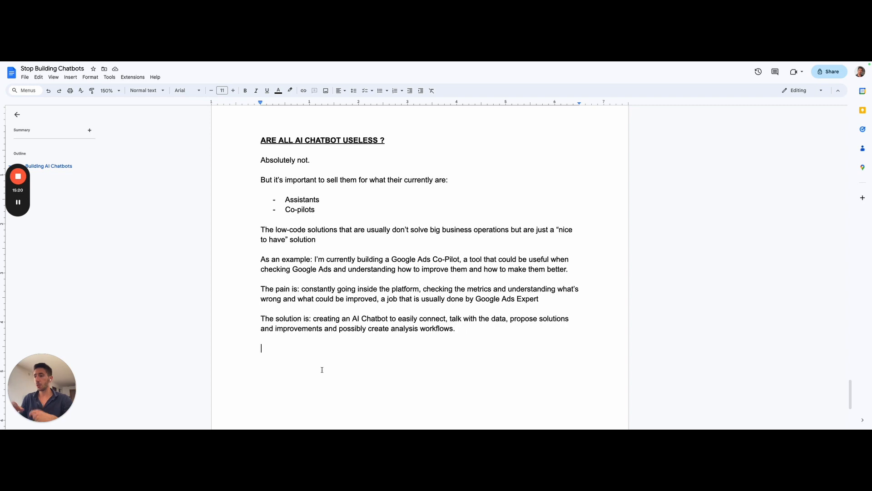